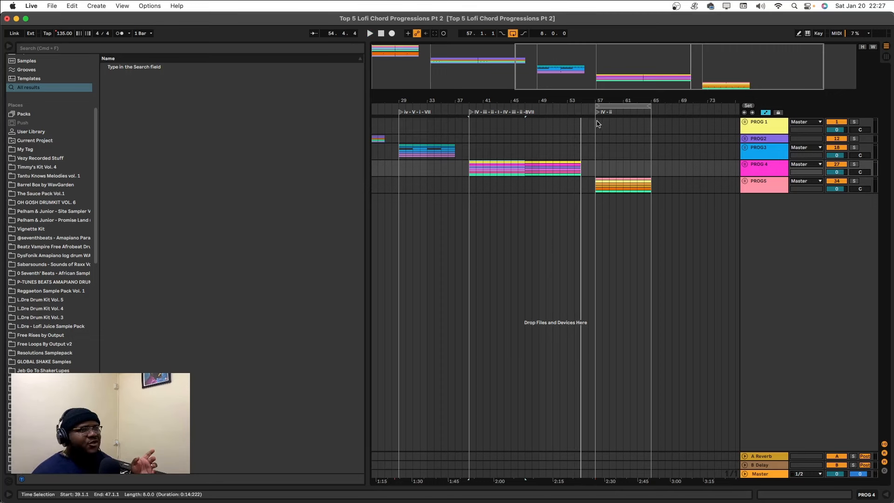
# Step: Expand the PROG5 group and bring its LABS 2 keys clip's chord notes into the piano roll
pyautogui.click(764, 185)
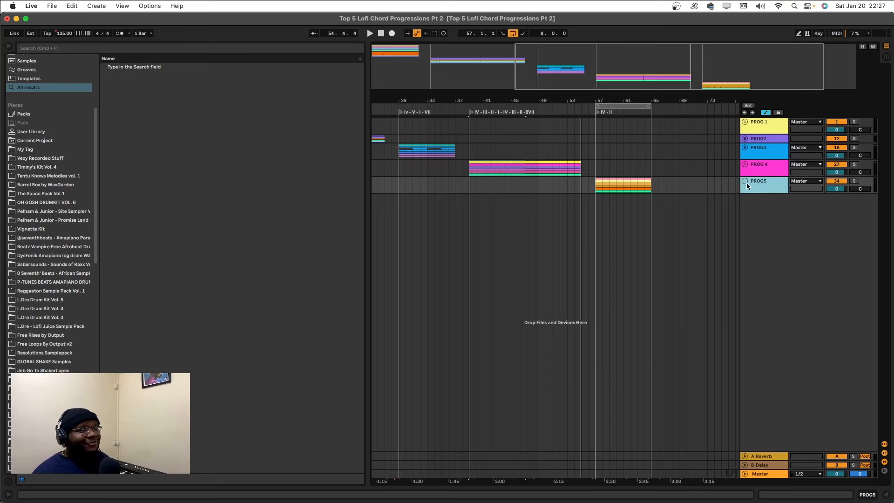
pyautogui.click(745, 181)
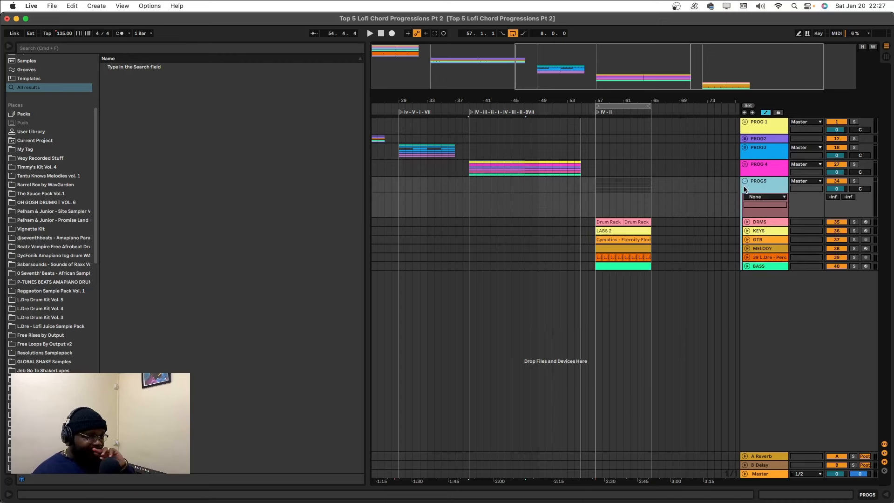
pyautogui.click(640, 264)
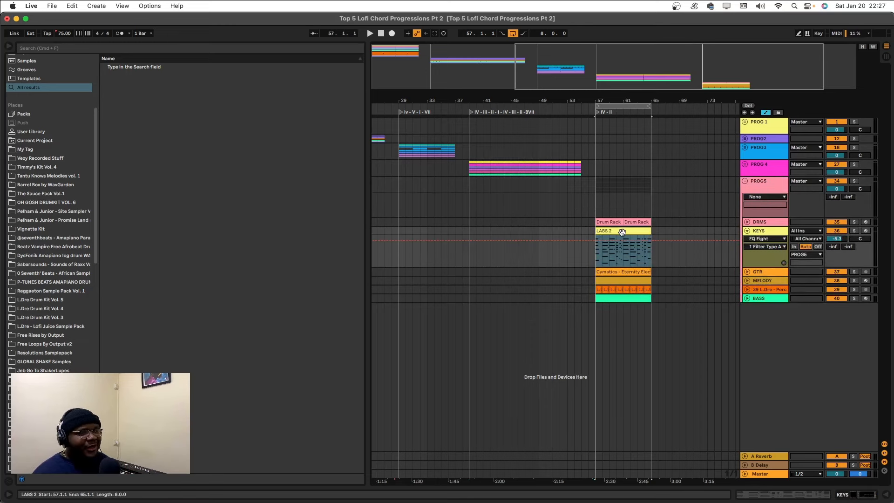
pyautogui.doubleClick(620, 231)
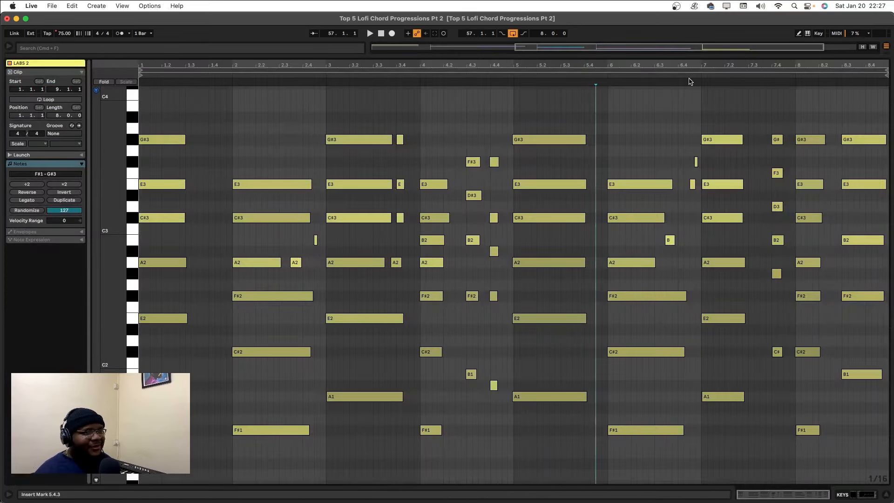